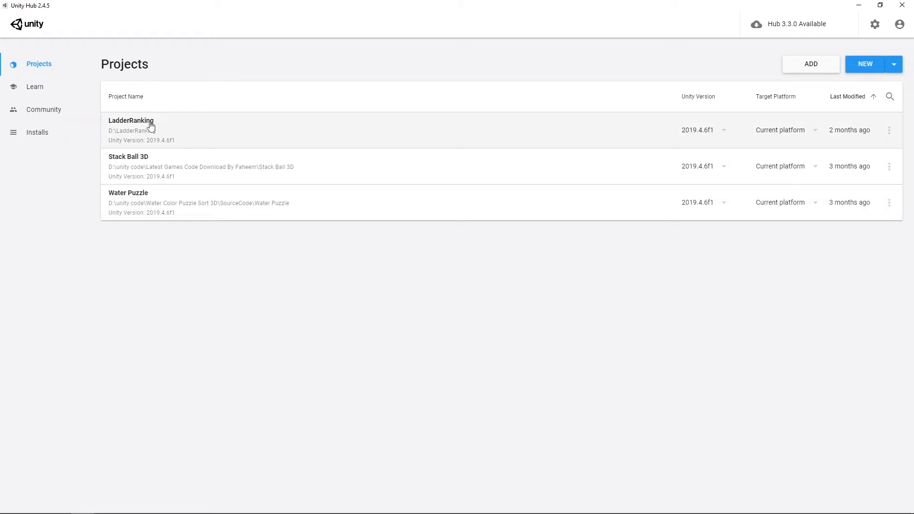
# Launch the LadderRanking project from the Unity Hub Projects list
pyautogui.click(146, 125)
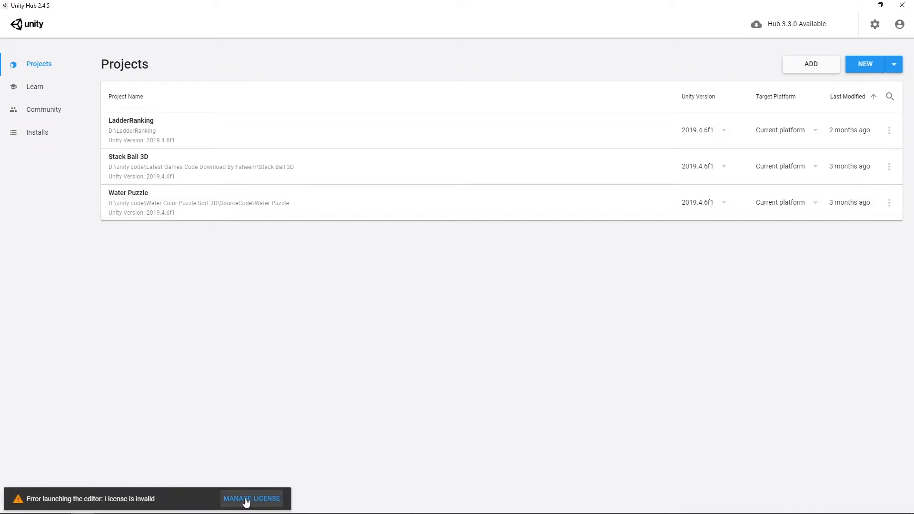
# Start manual license activation and save the Unity_lic.alf license request file
pyautogui.click(252, 499)
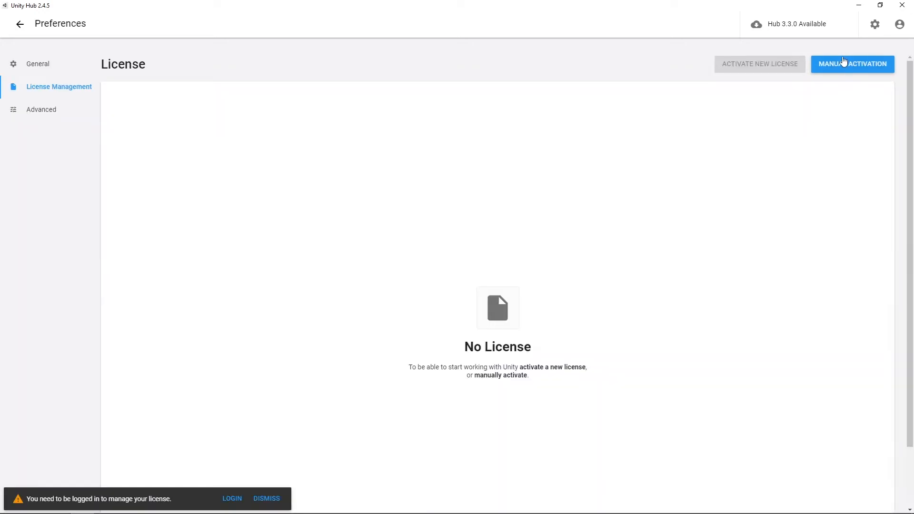
pyautogui.click(852, 63)
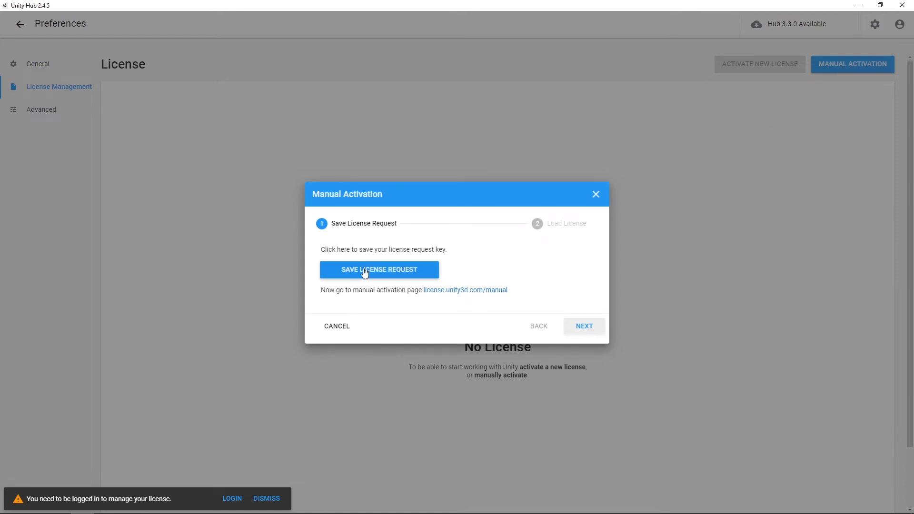
pyautogui.click(379, 270)
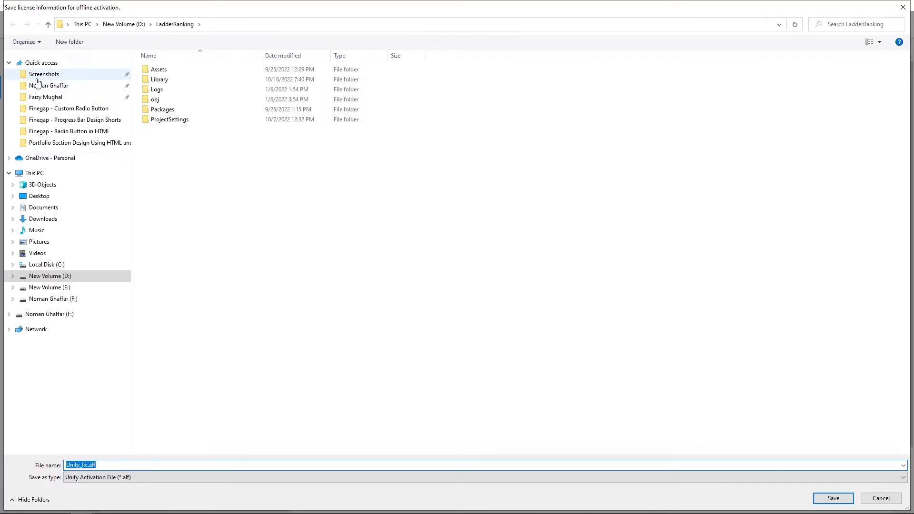
pyautogui.click(39, 196)
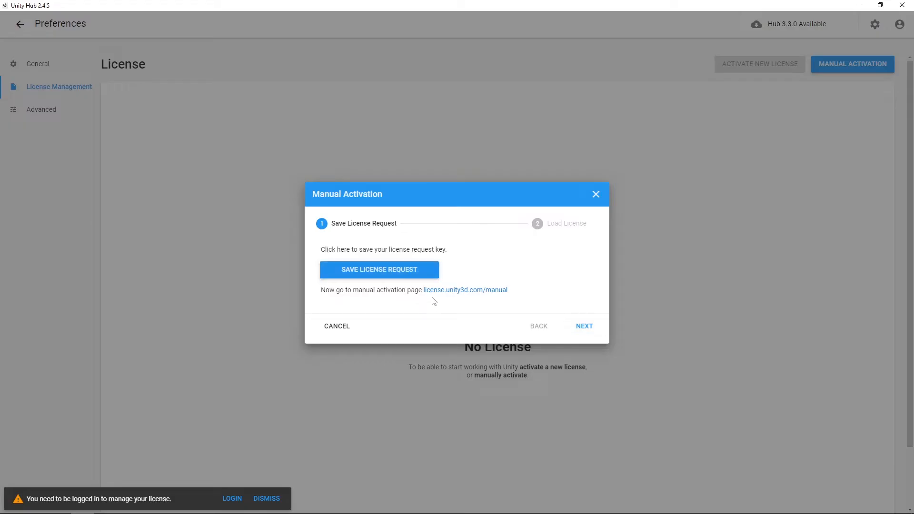
pyautogui.moveTo(444, 295)
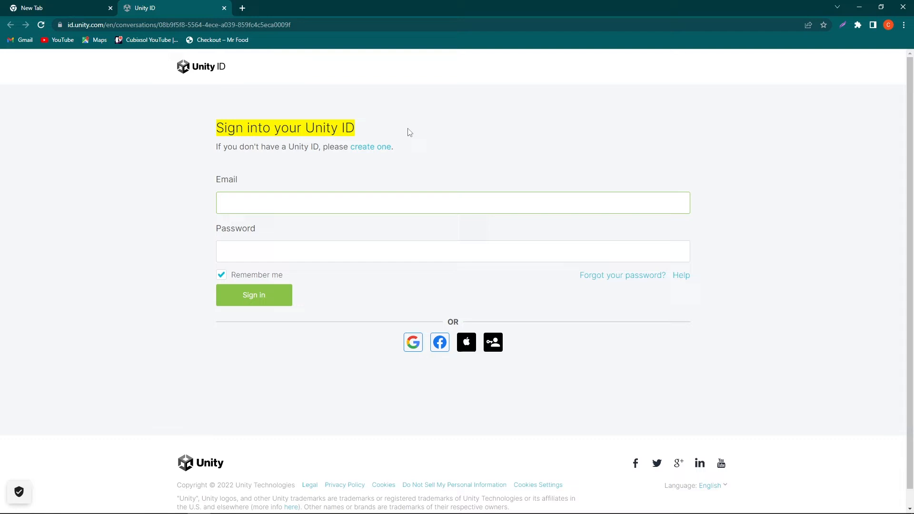
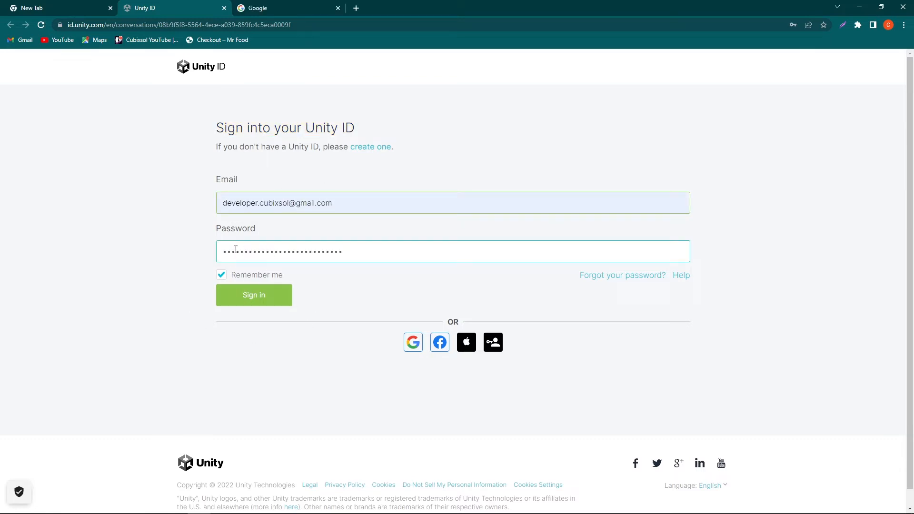
pyautogui.click(254, 295)
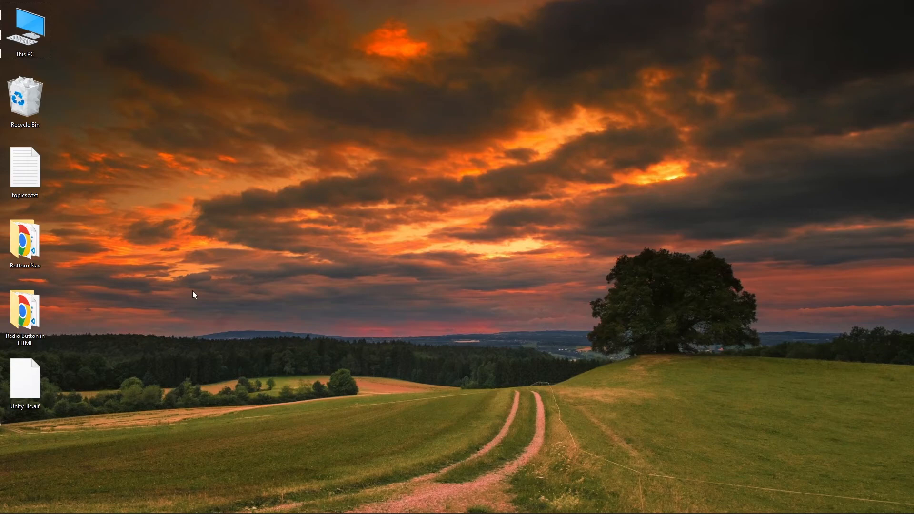
pyautogui.moveTo(26, 390)
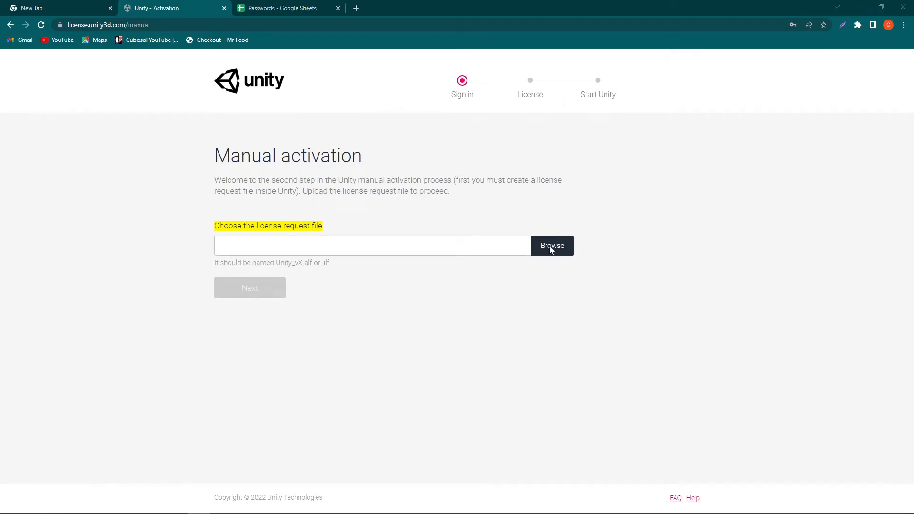
# Upload Unity_lic.alf from the Desktop and continue to license options
pyautogui.click(553, 246)
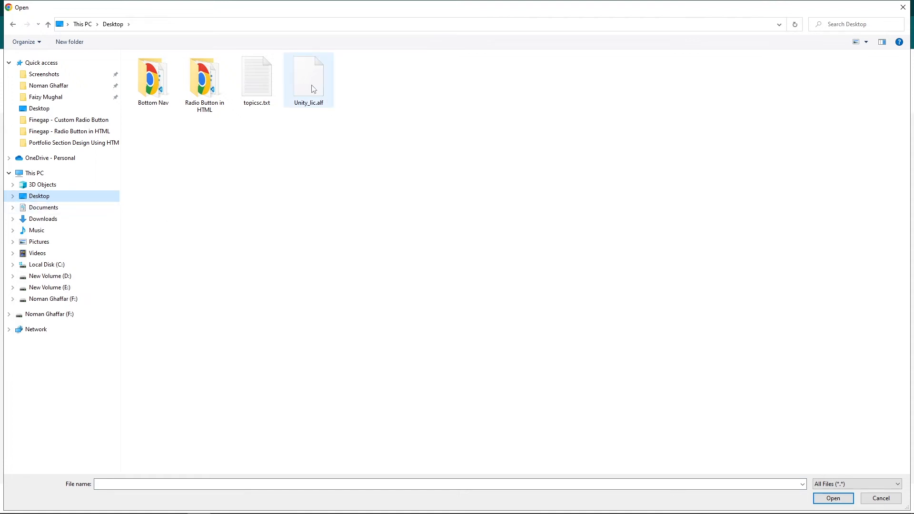
pyautogui.doubleClick(308, 76)
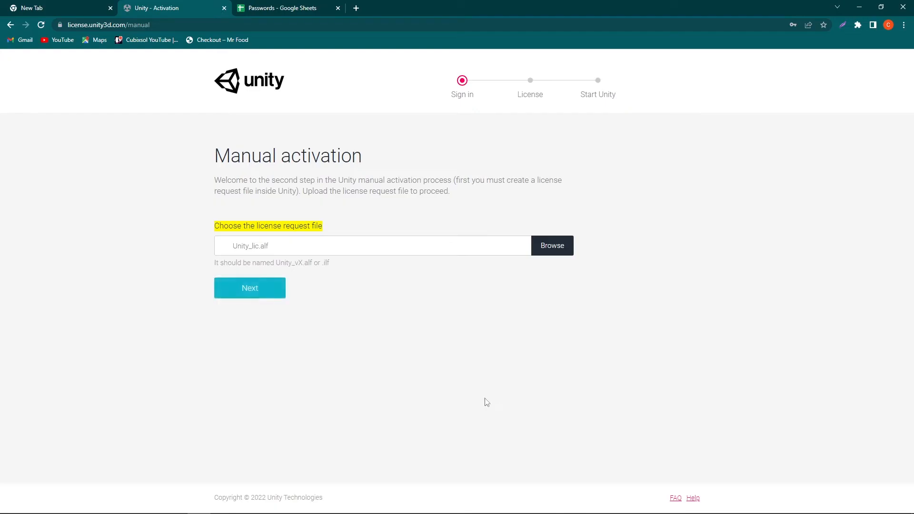
pyautogui.click(250, 288)
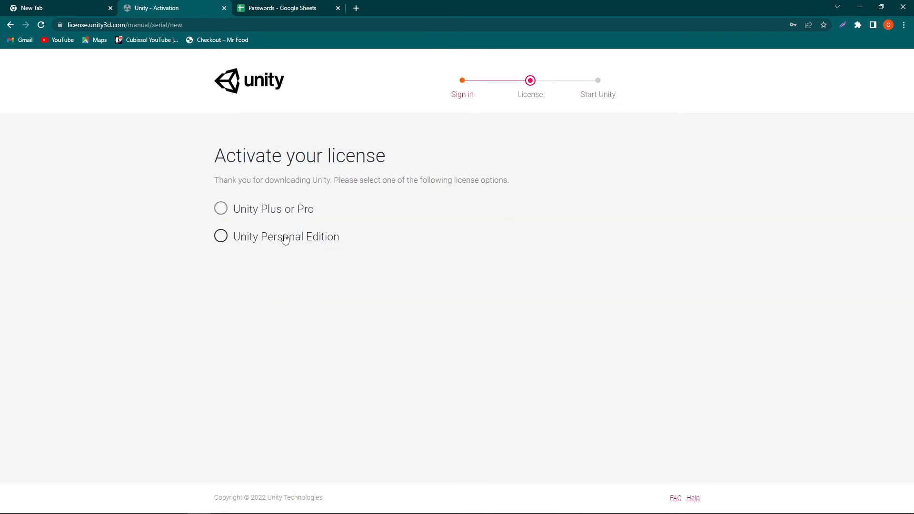
# Choose Unity Personal Edition for non-professional use and download the license file
pyautogui.click(220, 237)
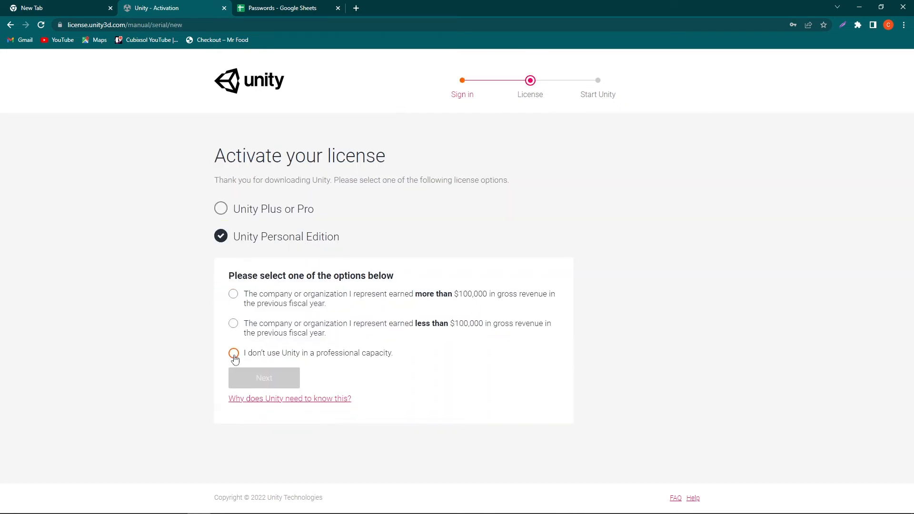
pyautogui.click(233, 353)
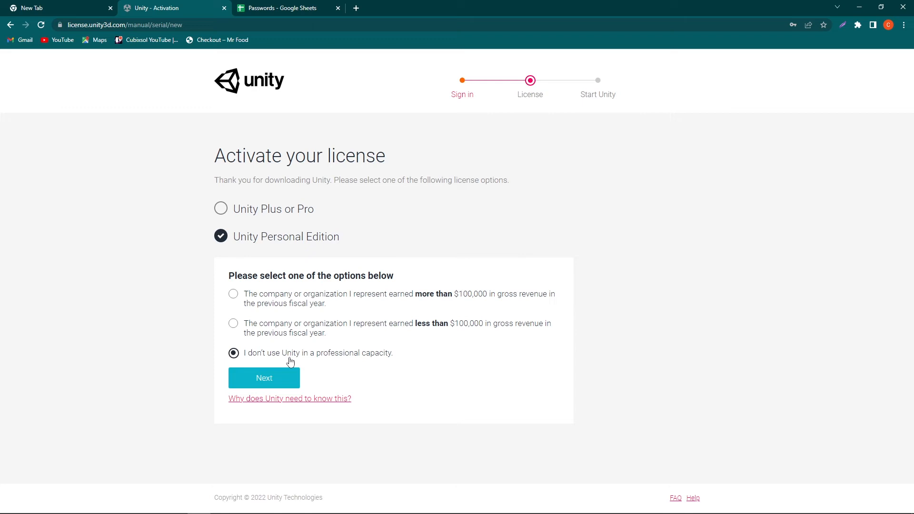
pyautogui.click(264, 378)
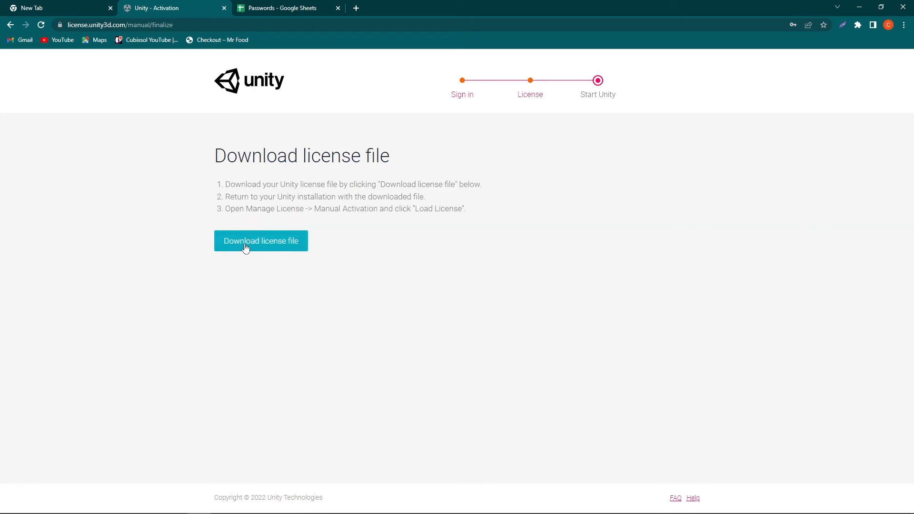
pyautogui.click(261, 241)
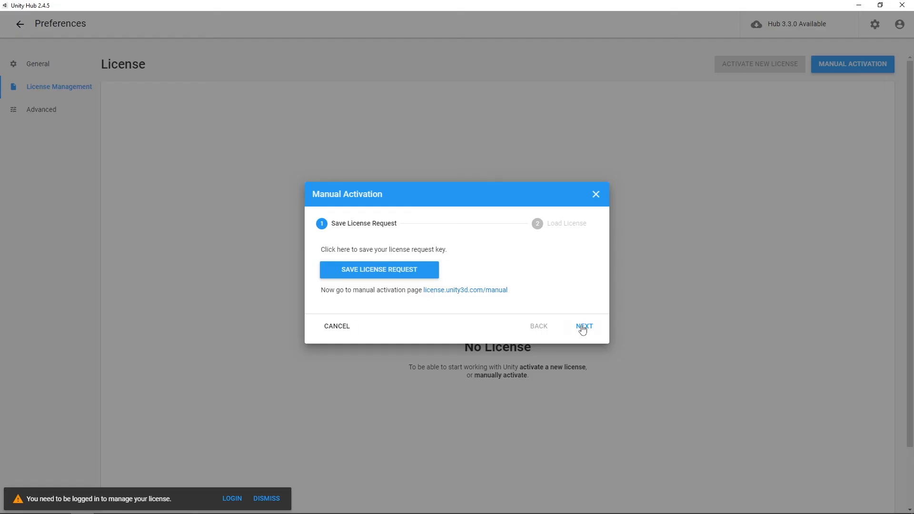
# Load the Unity_v2017.x.ulf license file in Unity Hub's Manual Activation dialog
pyautogui.click(585, 326)
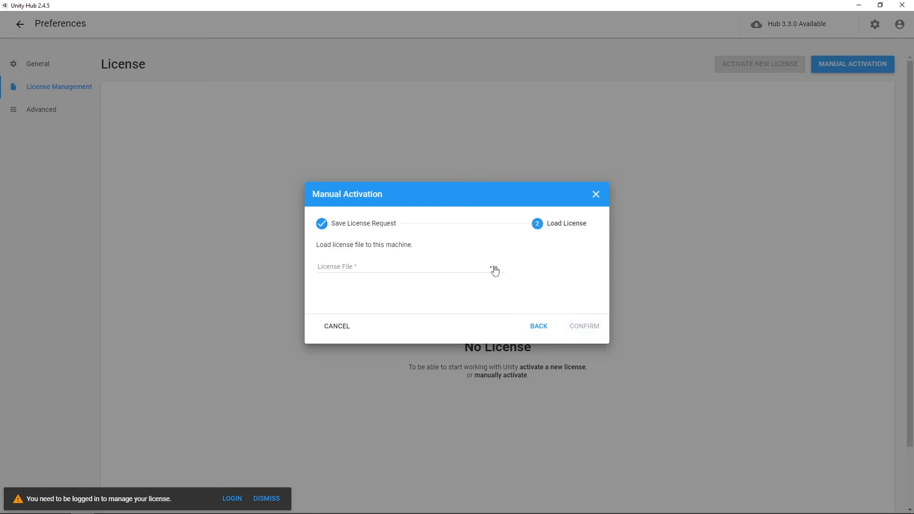
pyautogui.click(493, 270)
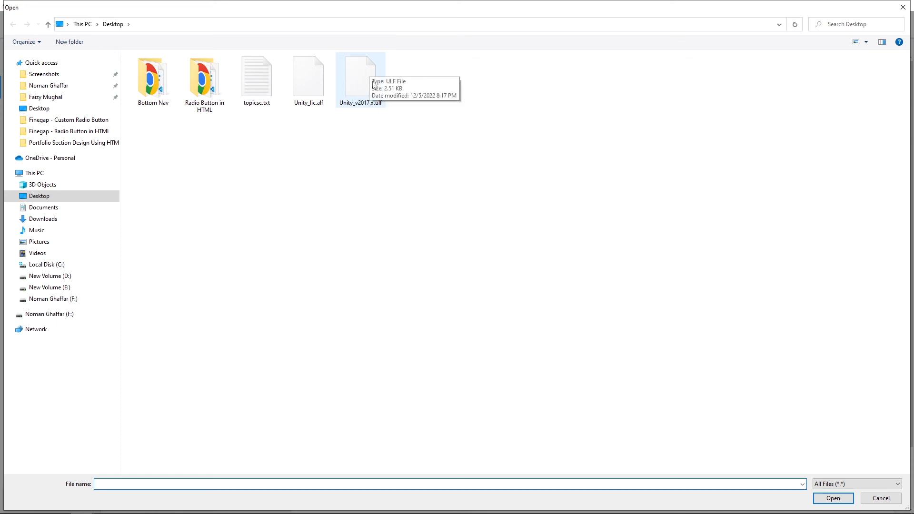
pyautogui.click(360, 76)
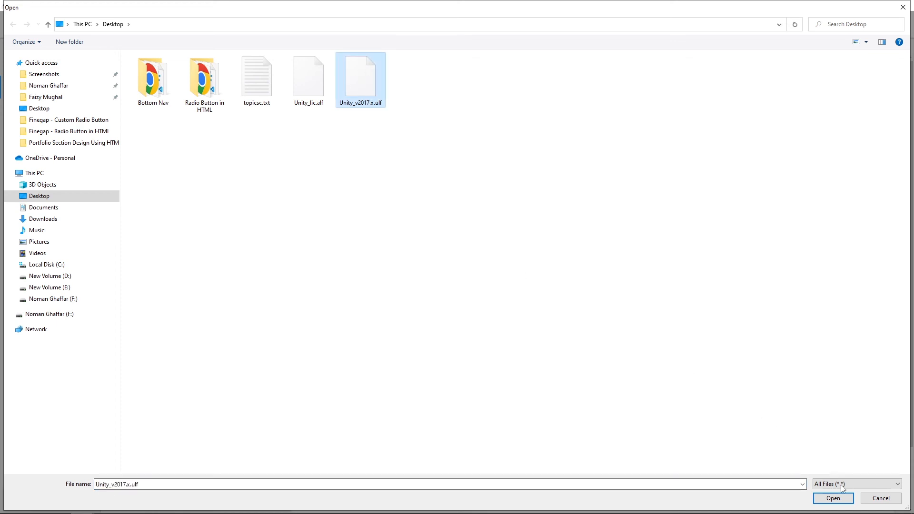
pyautogui.click(833, 499)
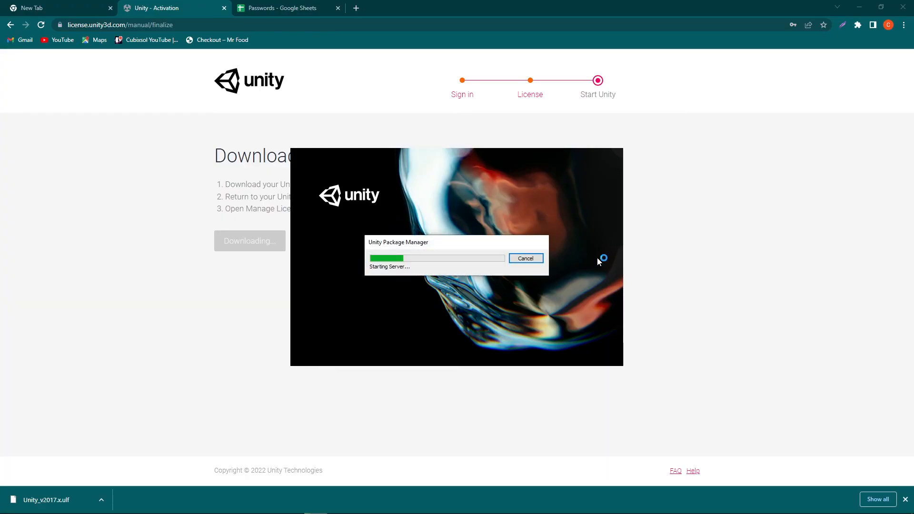
pyautogui.moveTo(481, 314)
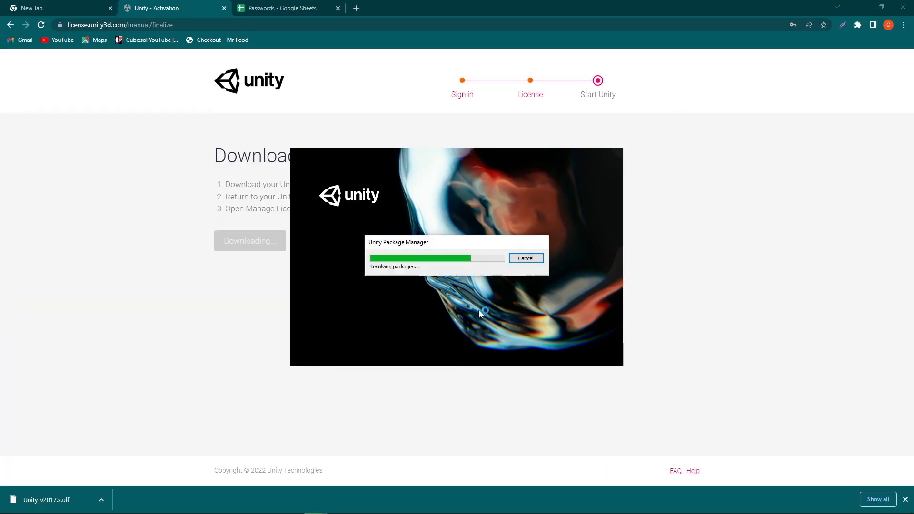